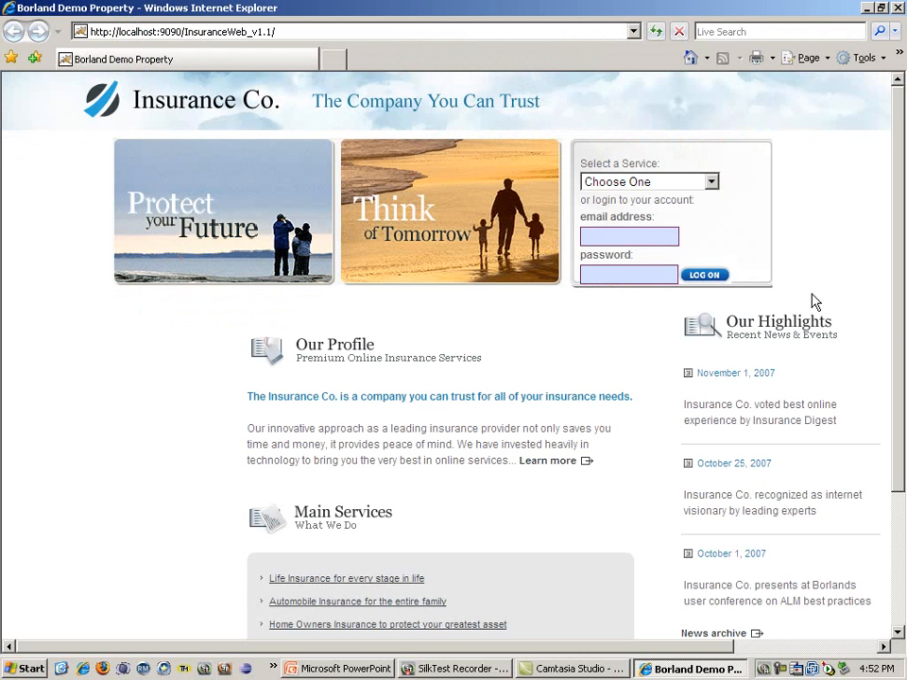
mouse_move(834, 241)
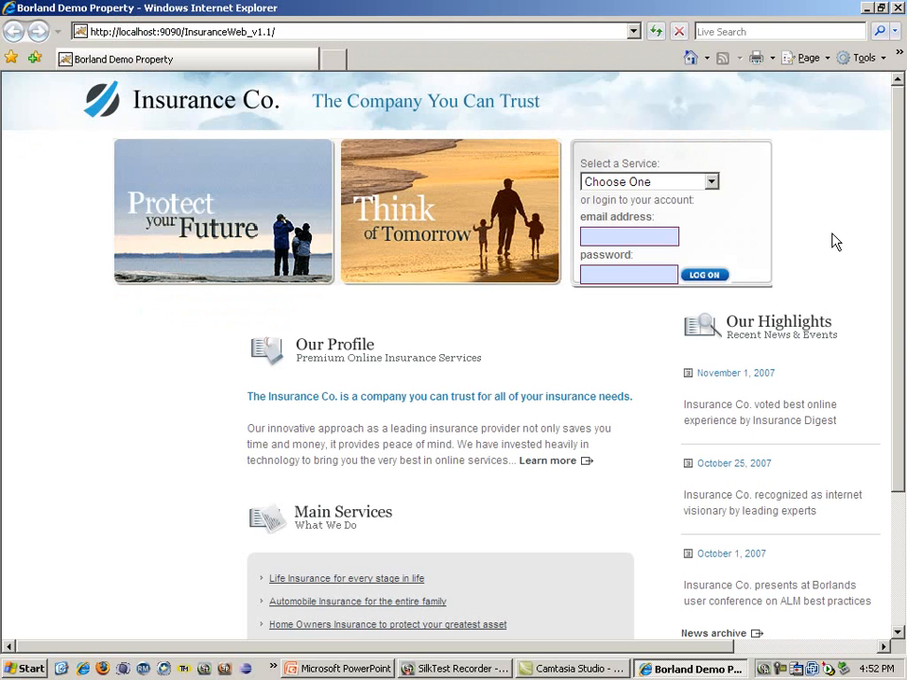
mouse_move(692, 380)
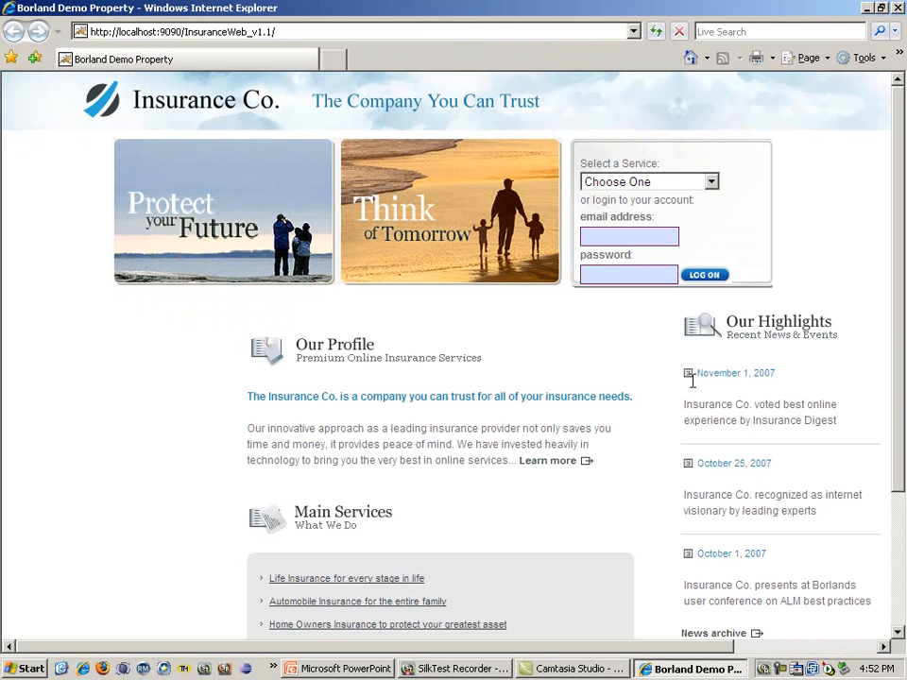
Bring the SilkTest Recorder window to the front from the taskbar.
left_click(454, 669)
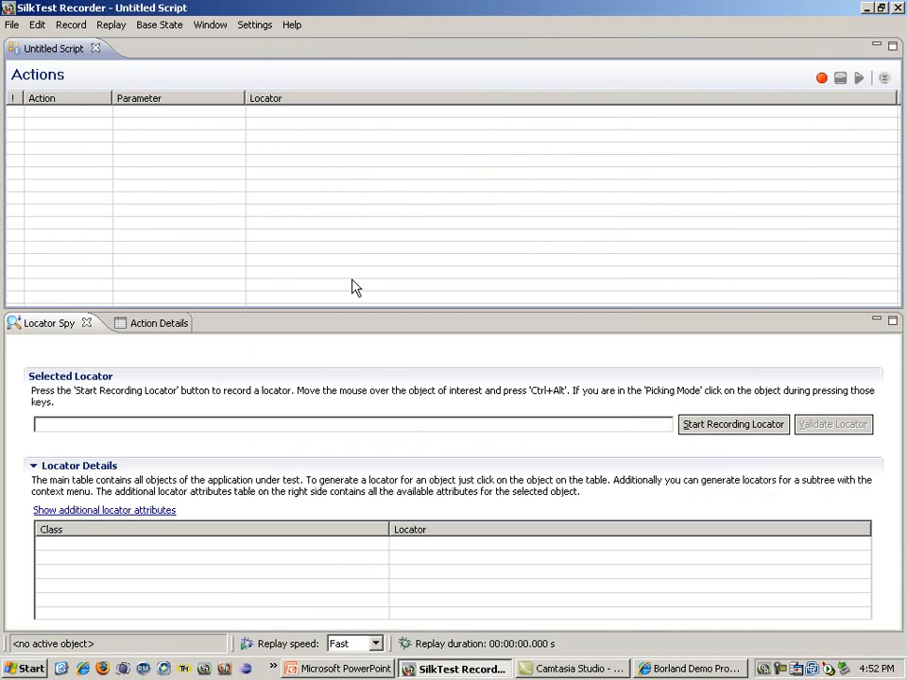
mouse_move(12, 24)
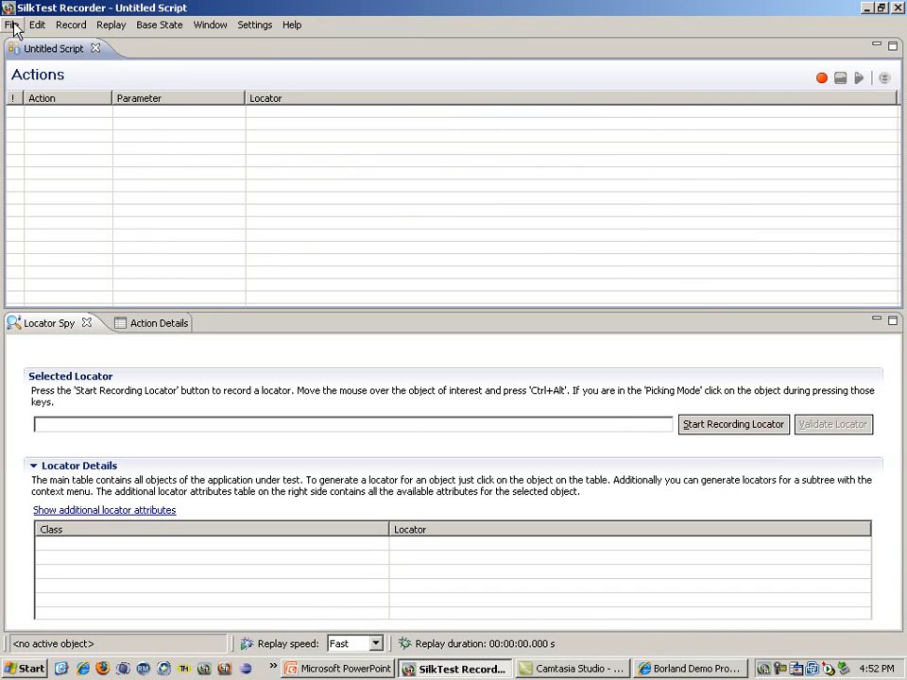
Create a new script with the Web Site Test Configuration, keeping Internet Explorer and Use existing browser.
left_click(12, 25)
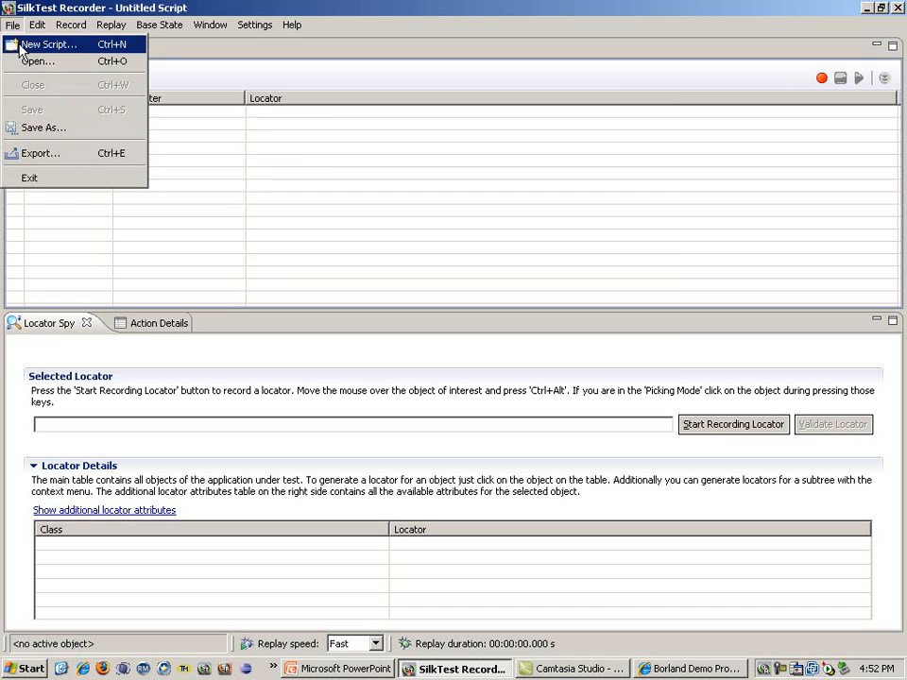
left_click(49, 44)
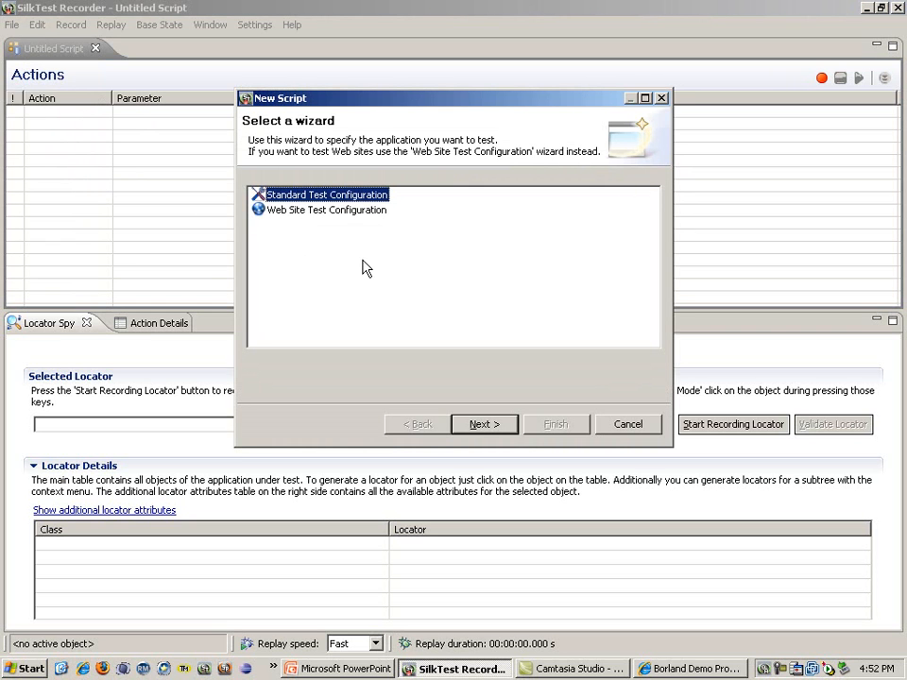
mouse_move(349, 233)
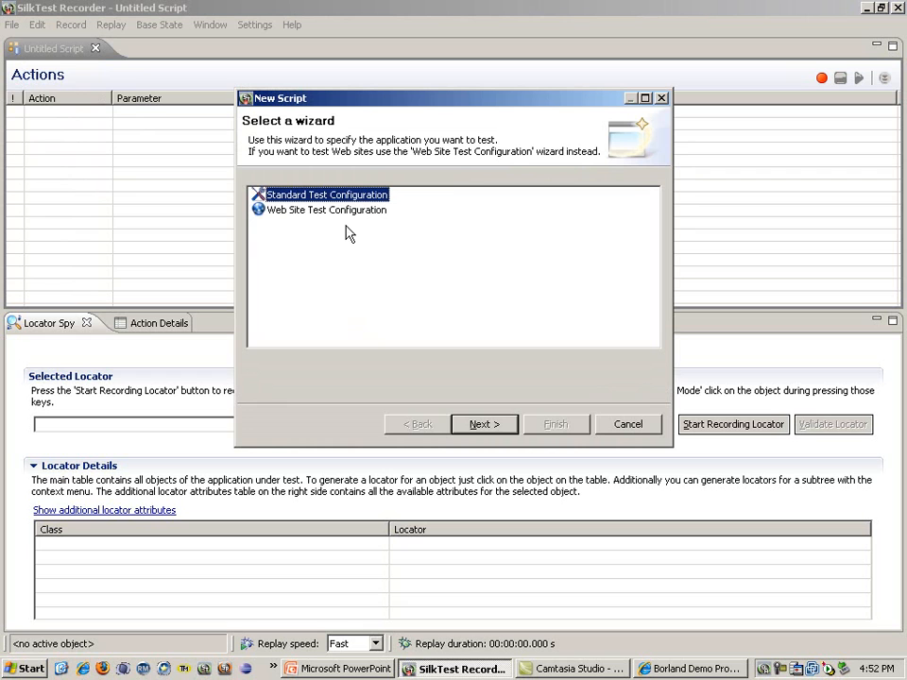
left_click(326, 209)
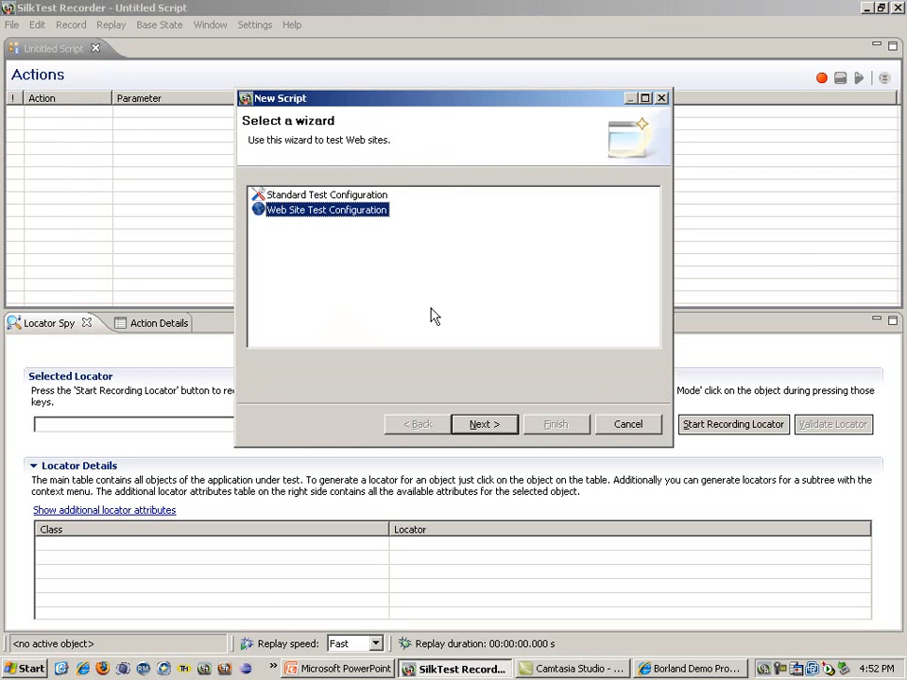
left_click(483, 423)
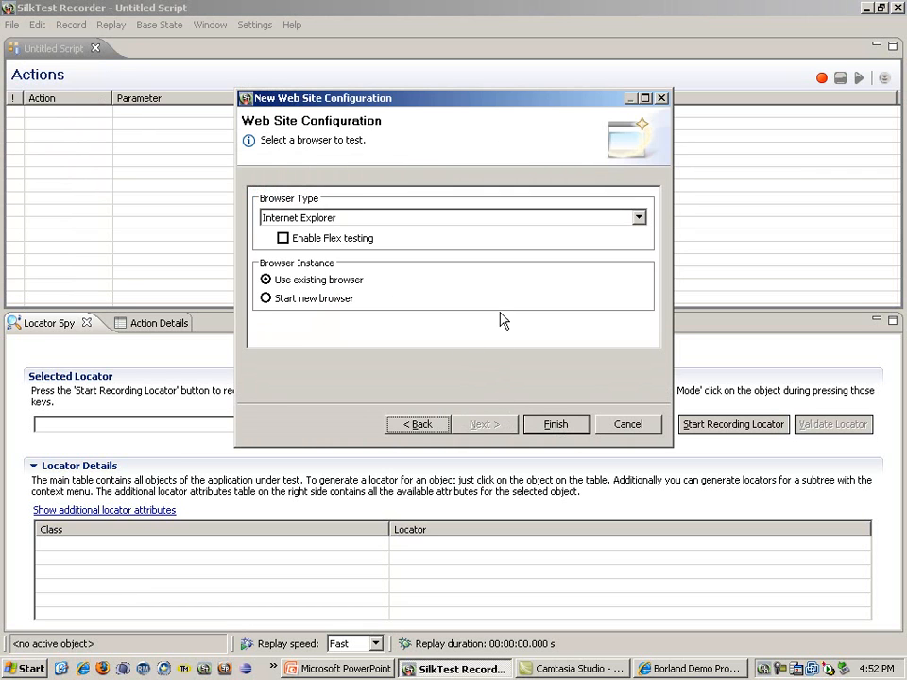
mouse_move(489, 237)
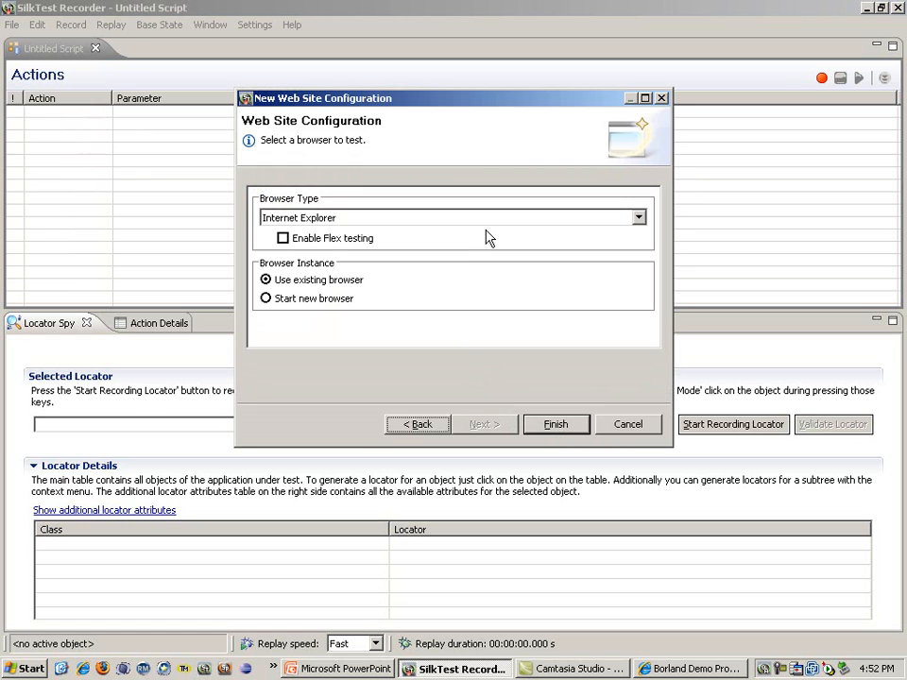
mouse_move(393, 281)
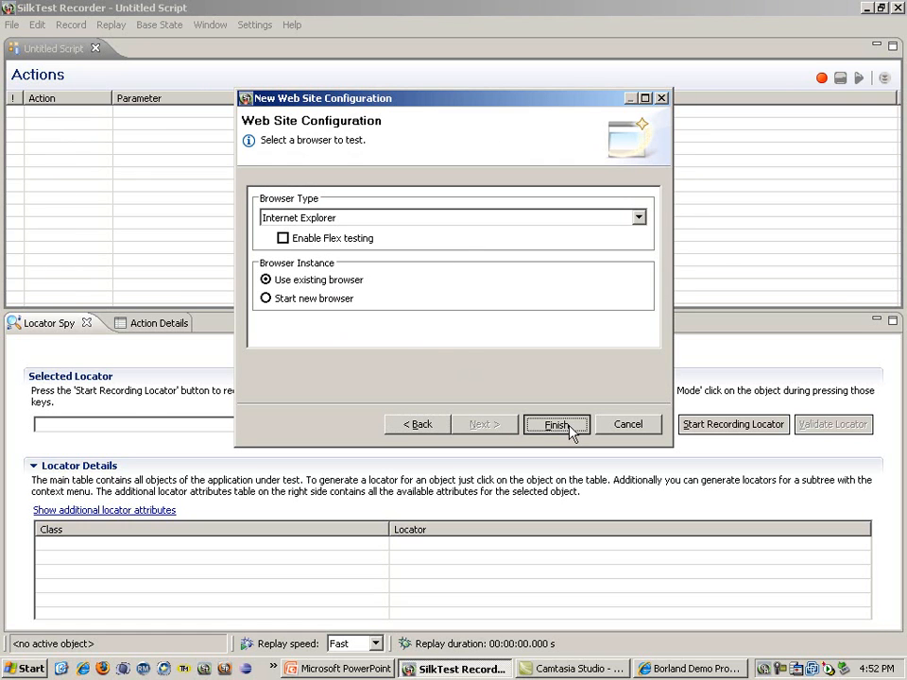
left_click(556, 424)
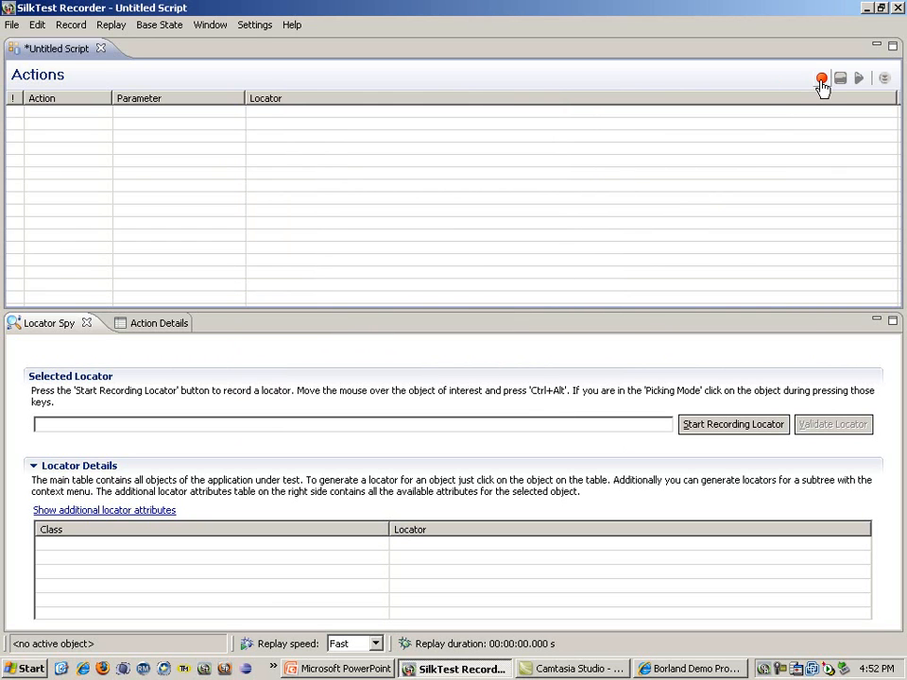
mouse_move(822, 80)
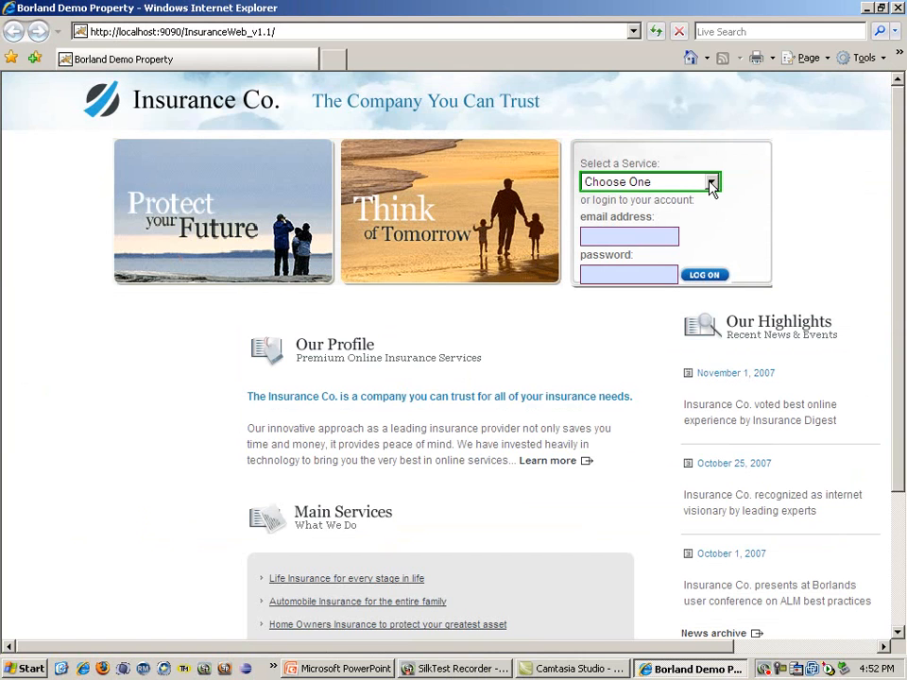
Choose Auto Quote from Select a Service and record a textContents verification of the page heading.
left_click(711, 181)
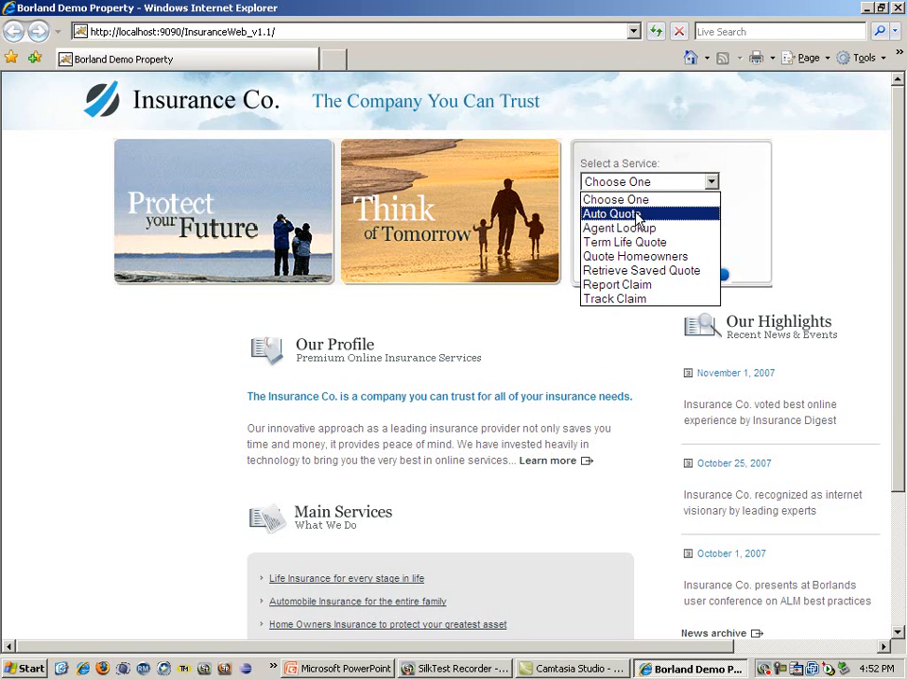
left_click(611, 214)
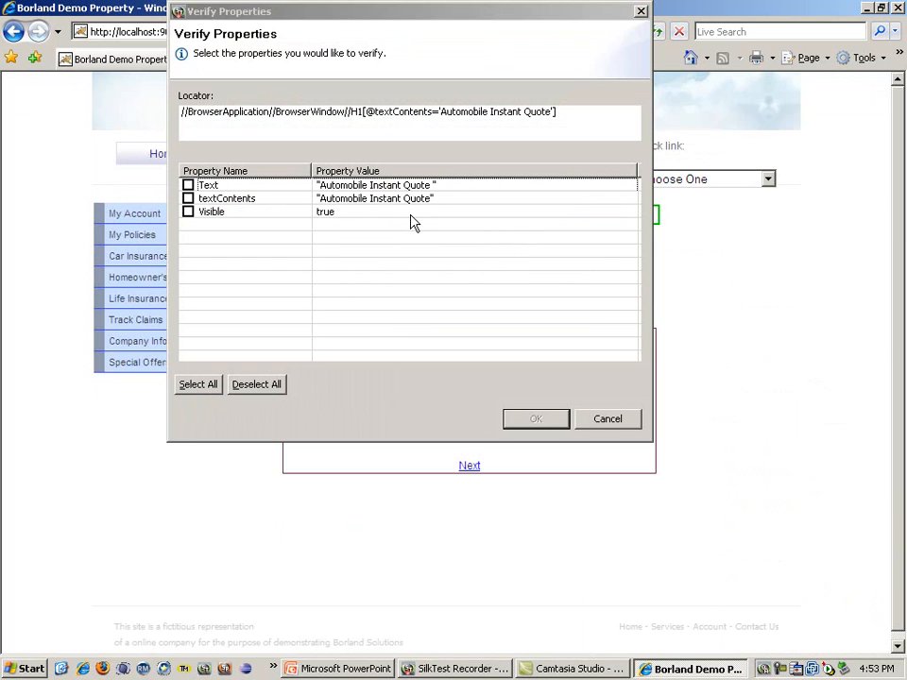
mouse_move(302, 217)
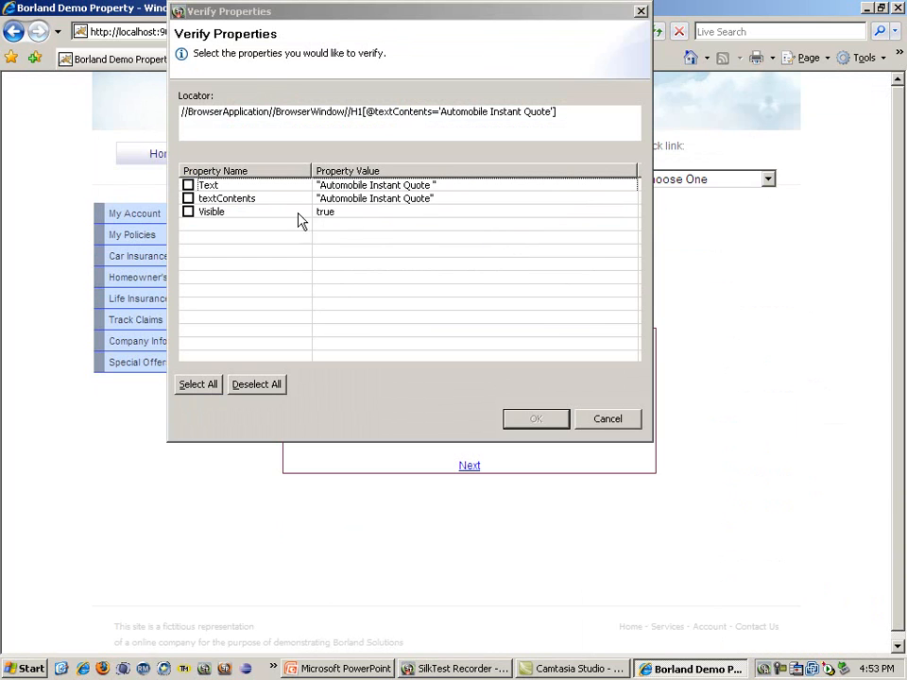
left_click(187, 198)
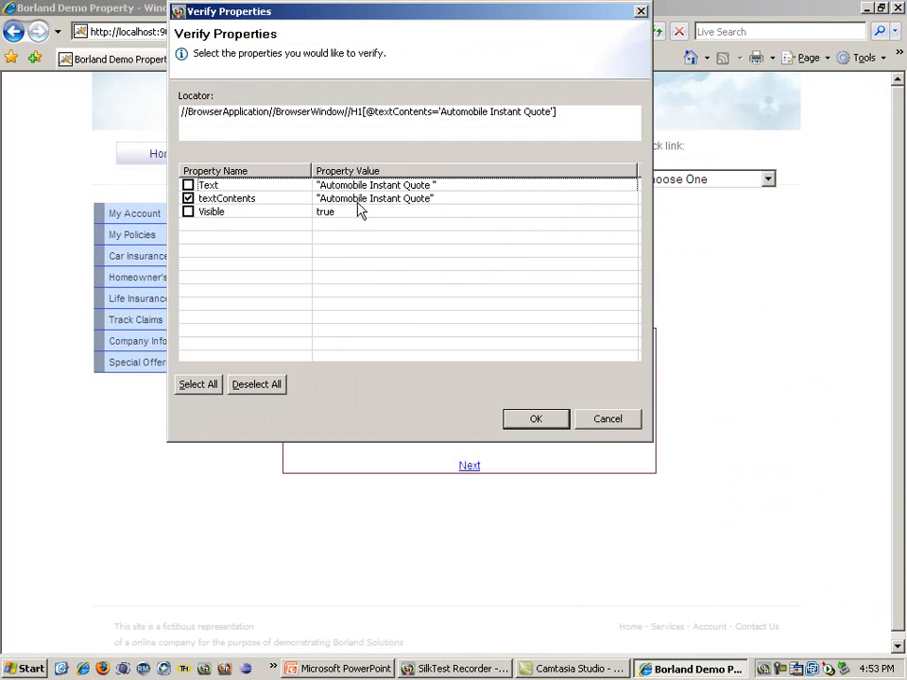
left_click(535, 418)
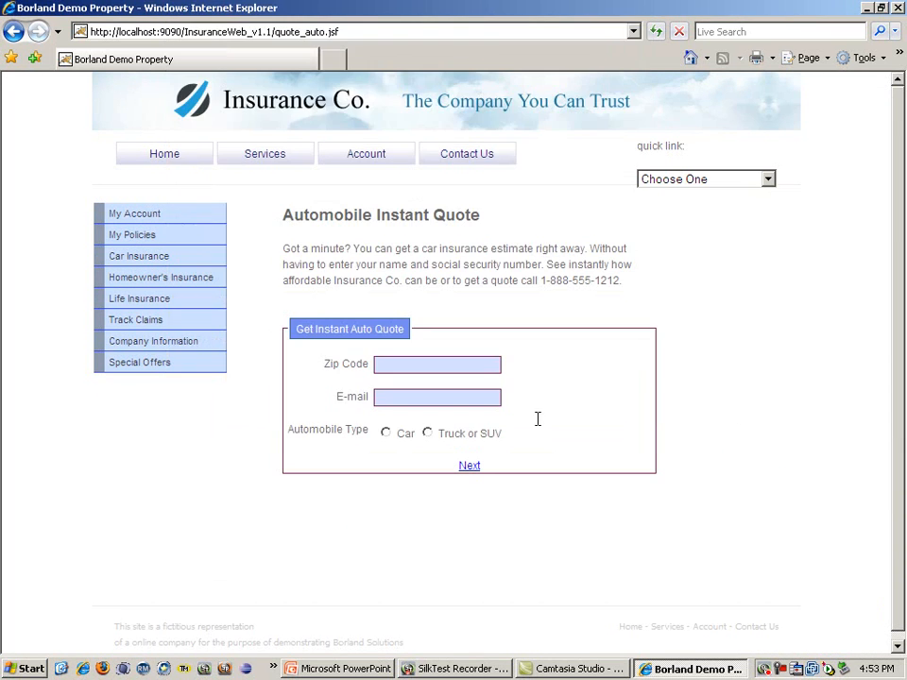
Advance through the quote form with an Excellent driving record and submit the owned 1999 Honda Accord details.
left_click(437, 364)
type("30339")
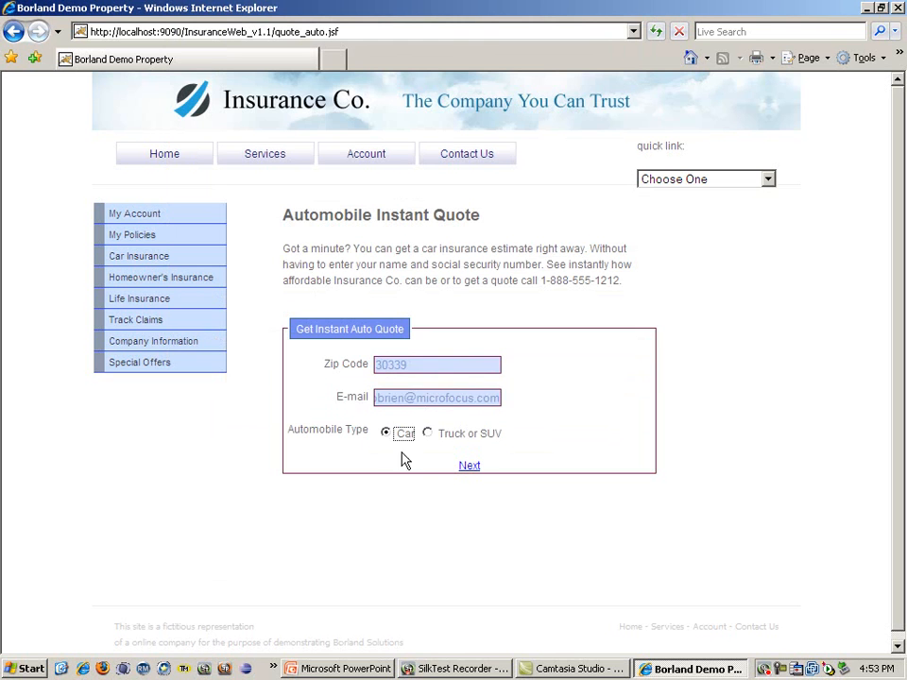
left_click(469, 464)
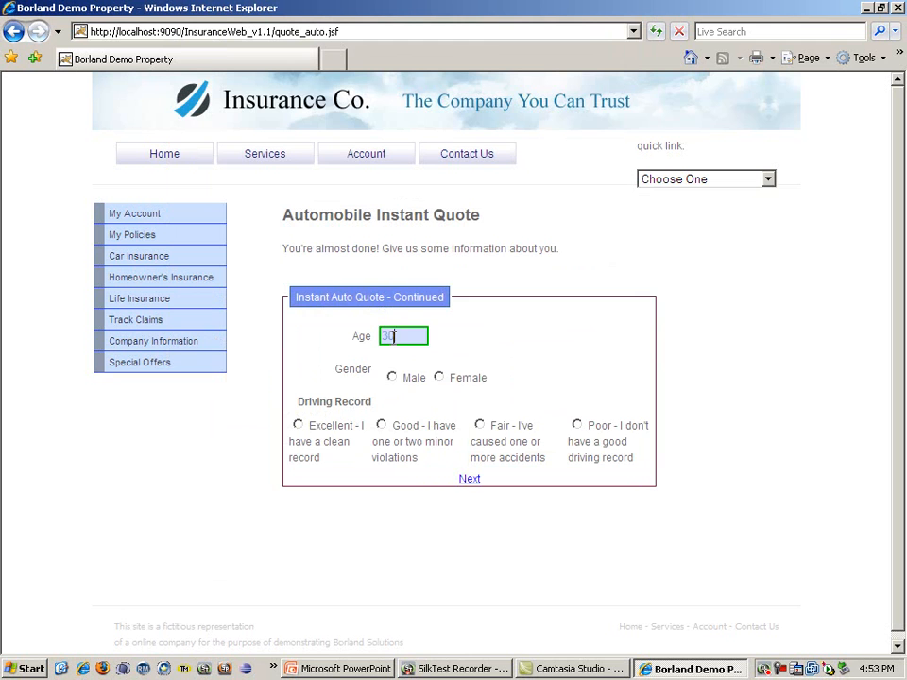
left_click(298, 425)
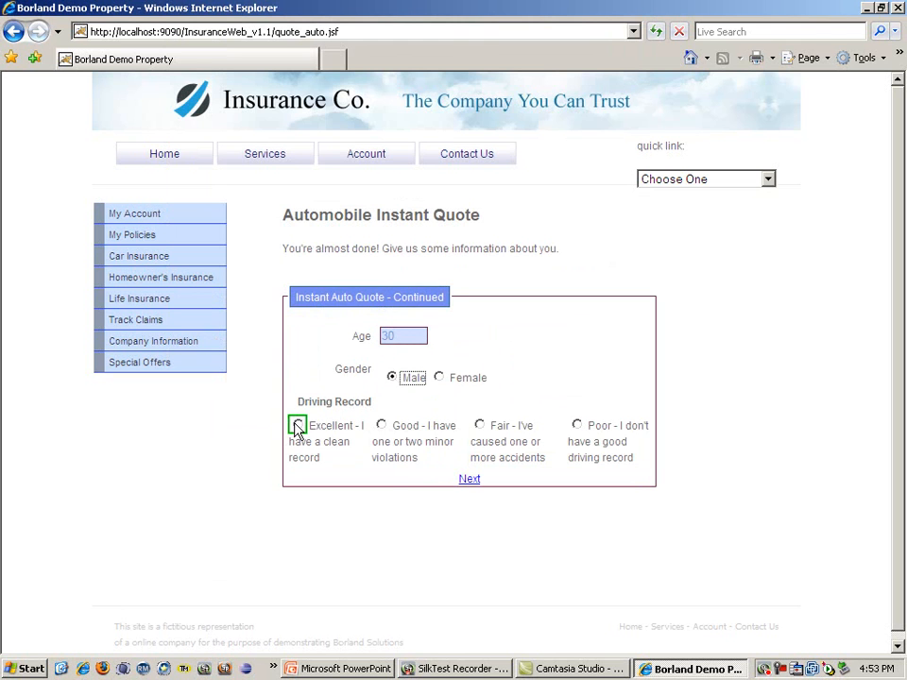
left_click(470, 479)
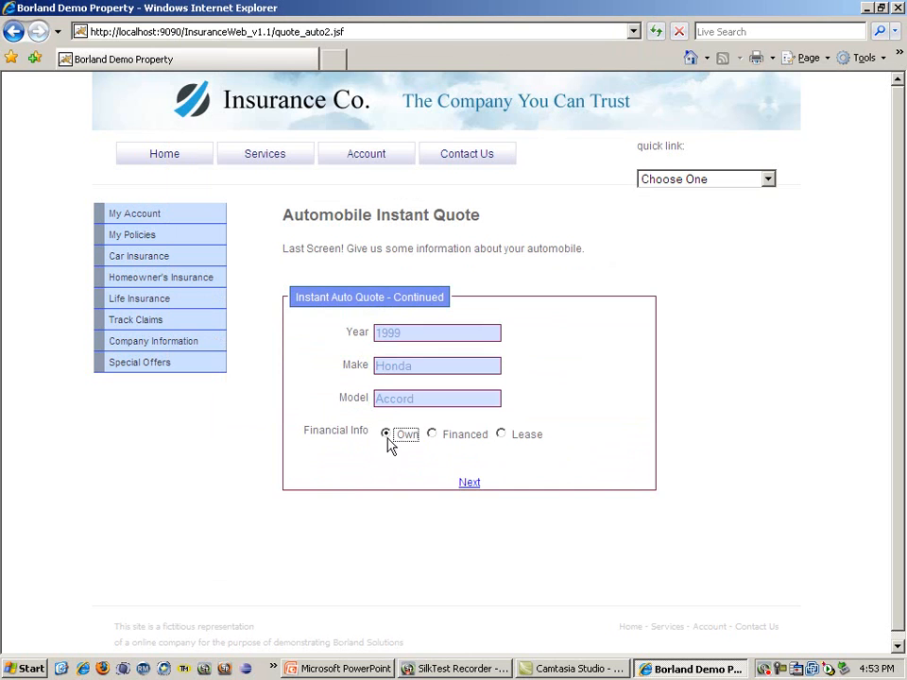
left_click(470, 483)
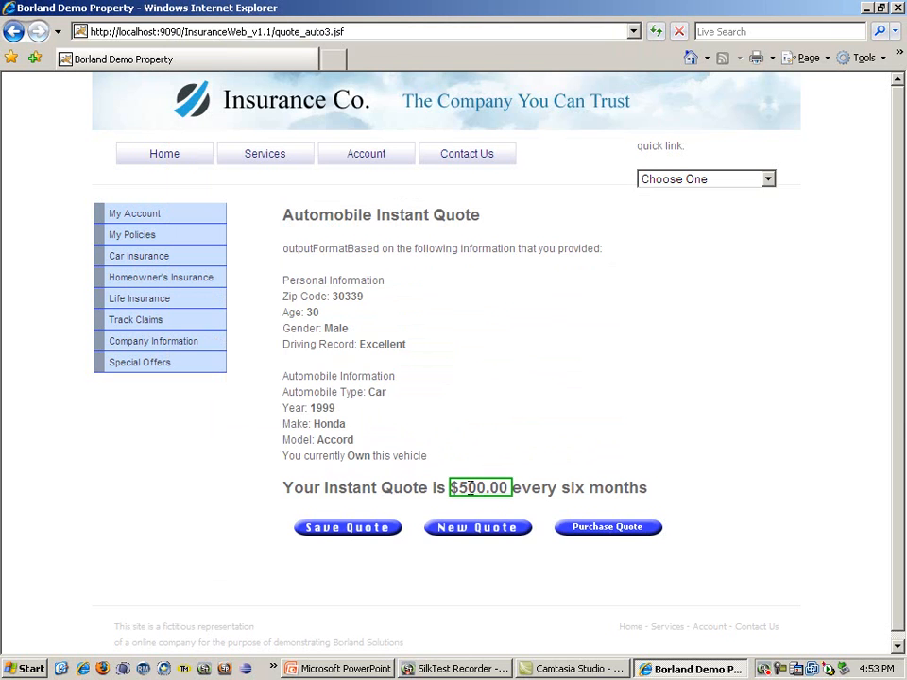
Record a textContents verification of the $500.00 quote amount and return to SilkTest Recorder.
left_click(480, 486)
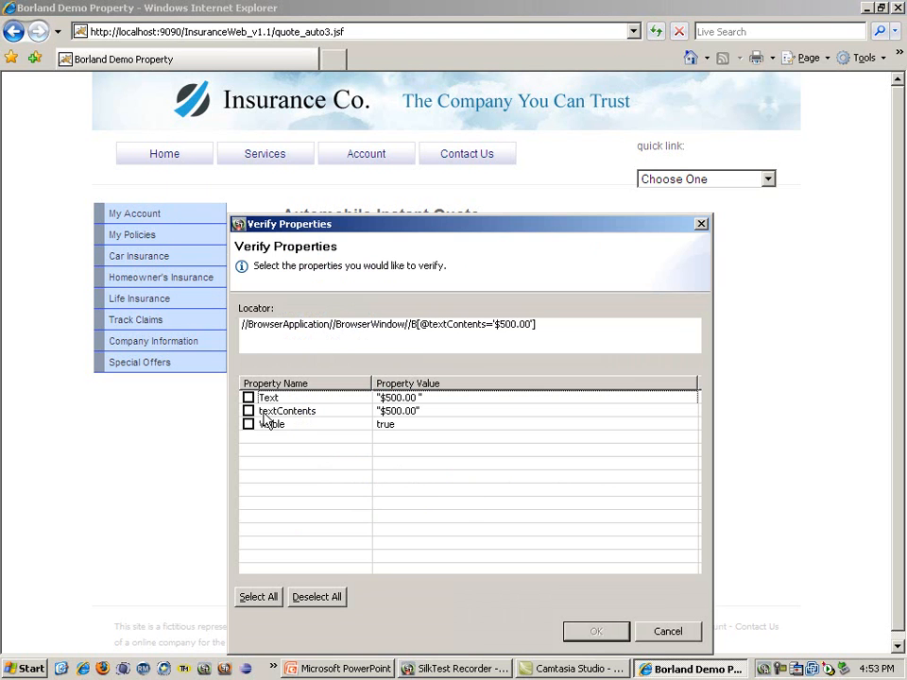
left_click(248, 410)
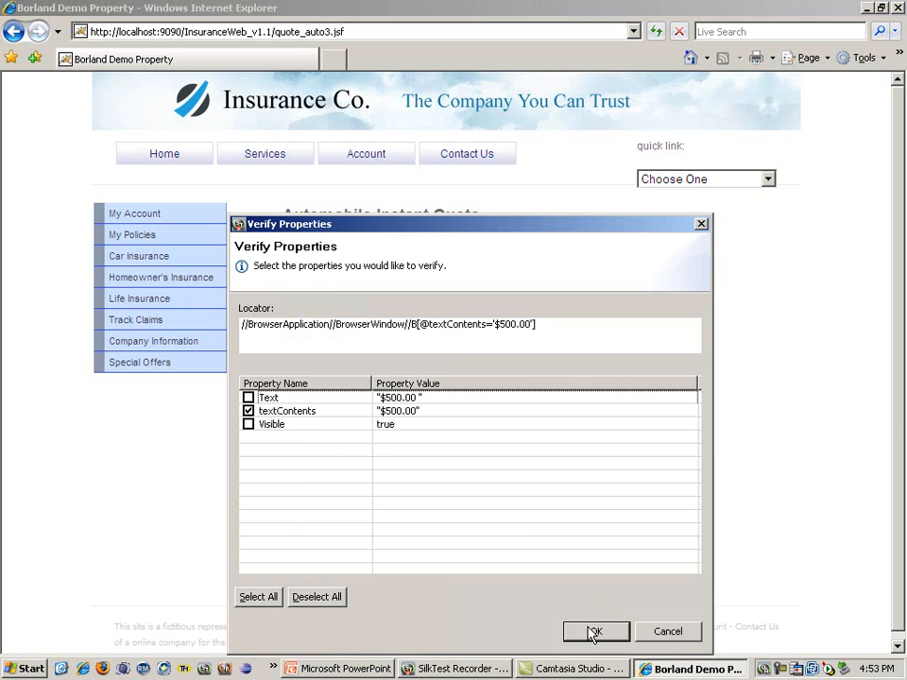
left_click(595, 631)
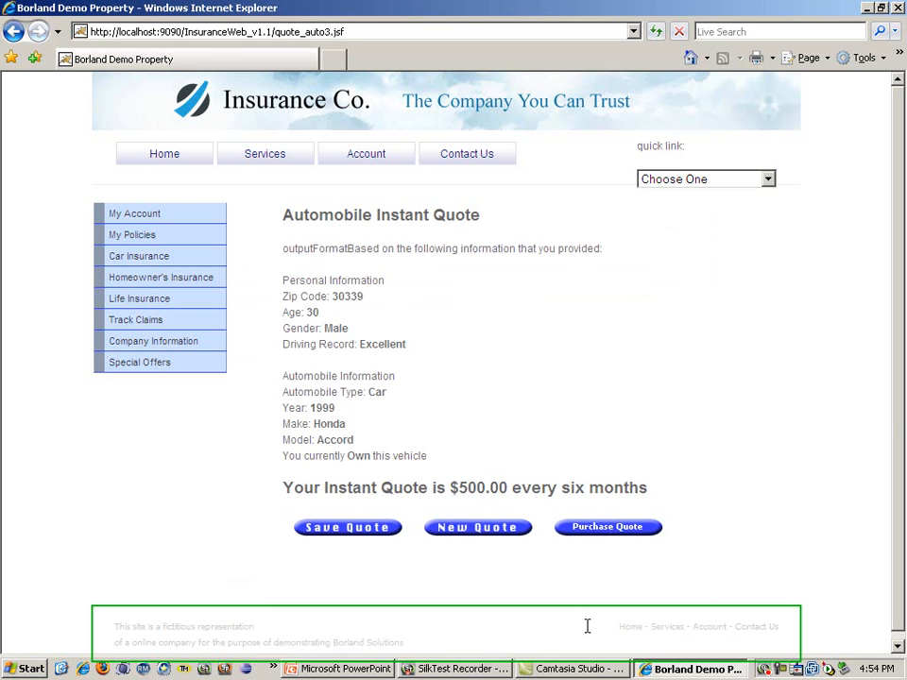
left_click(458, 669)
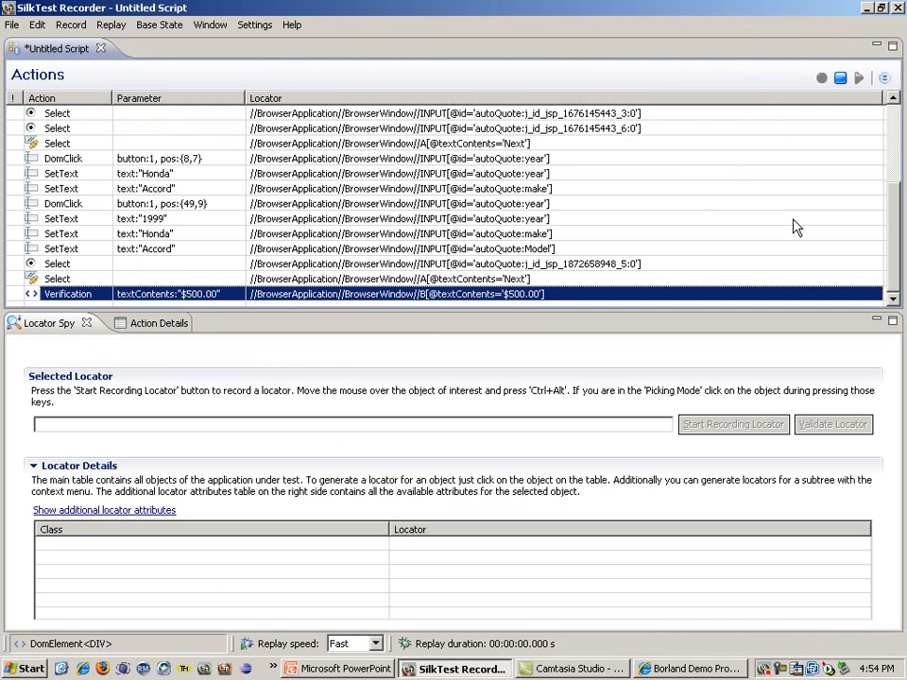
mouse_move(802, 220)
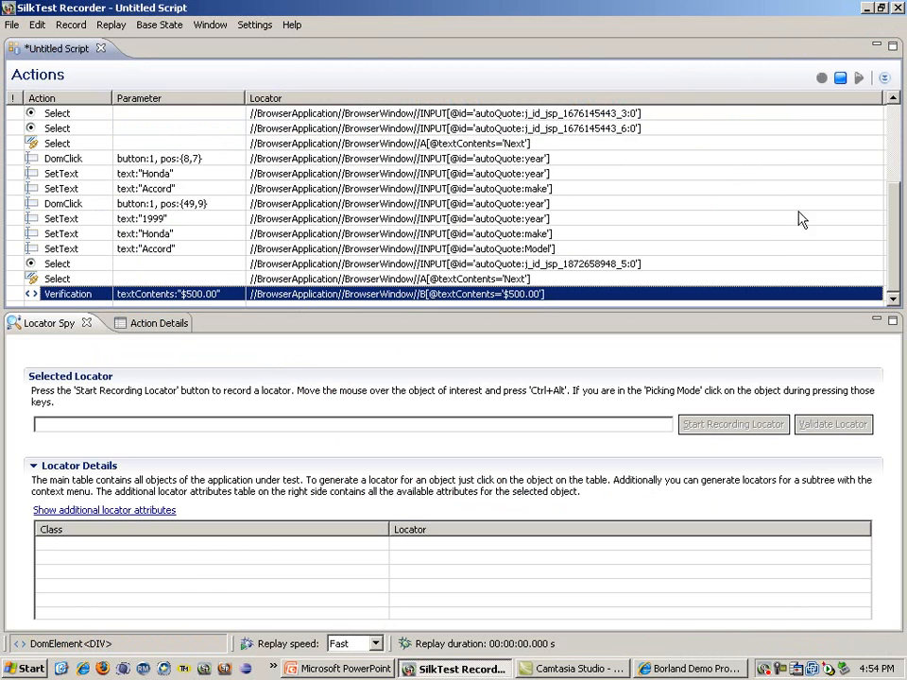
mouse_move(840, 77)
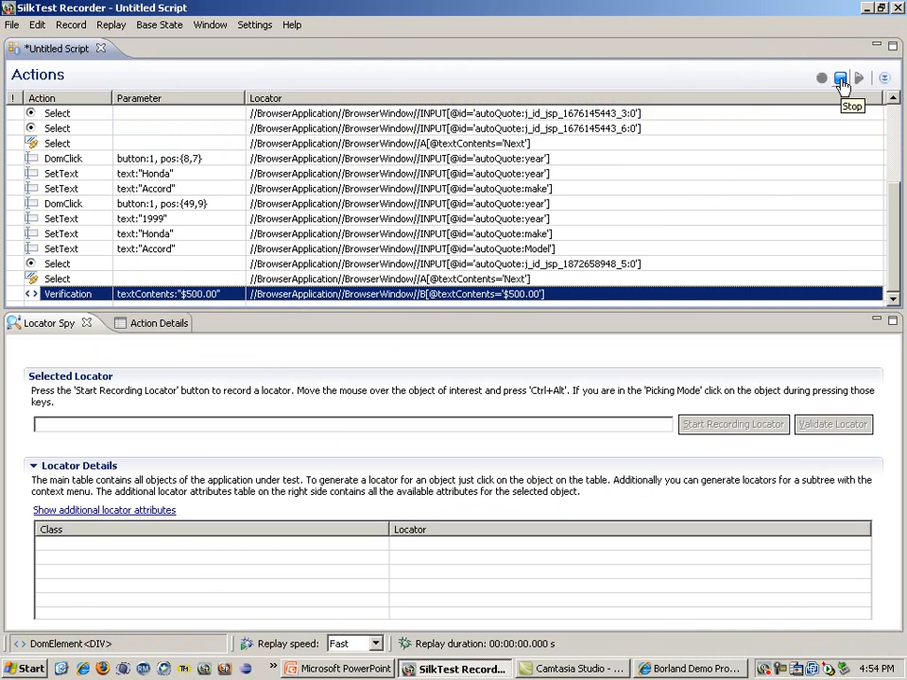
Stop recording so the script ends on the $500.00 verification.
left_click(839, 77)
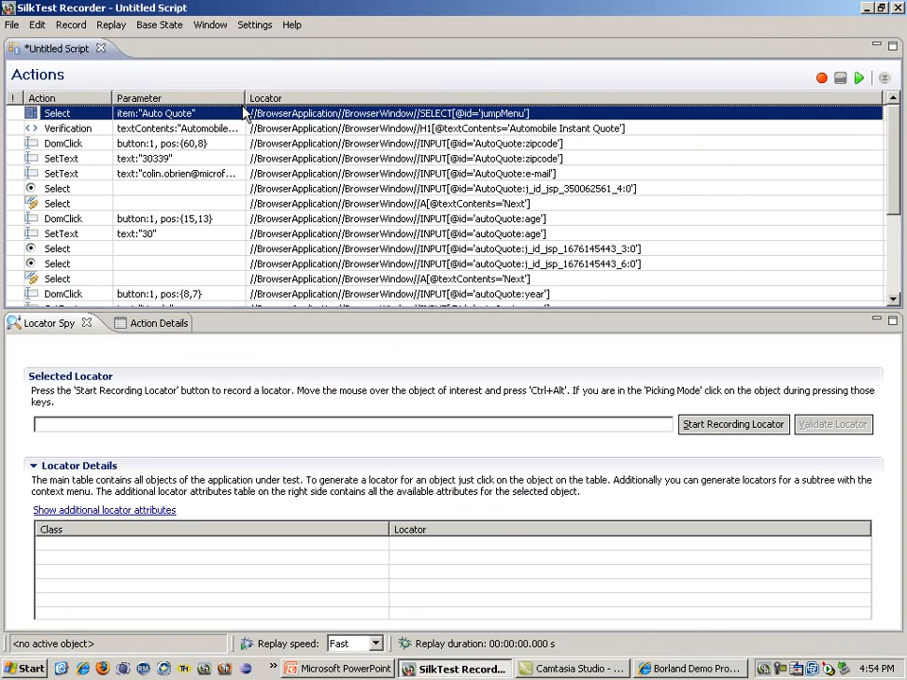
Save the script as GetAutoQuote.script in the Insurance Co project folder.
left_click(12, 25)
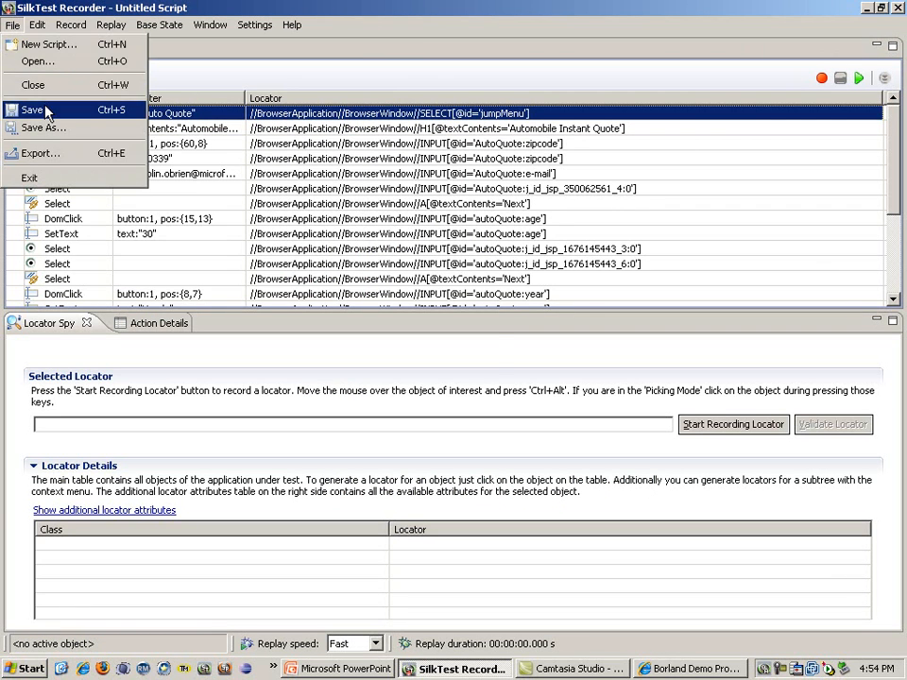
left_click(44, 128)
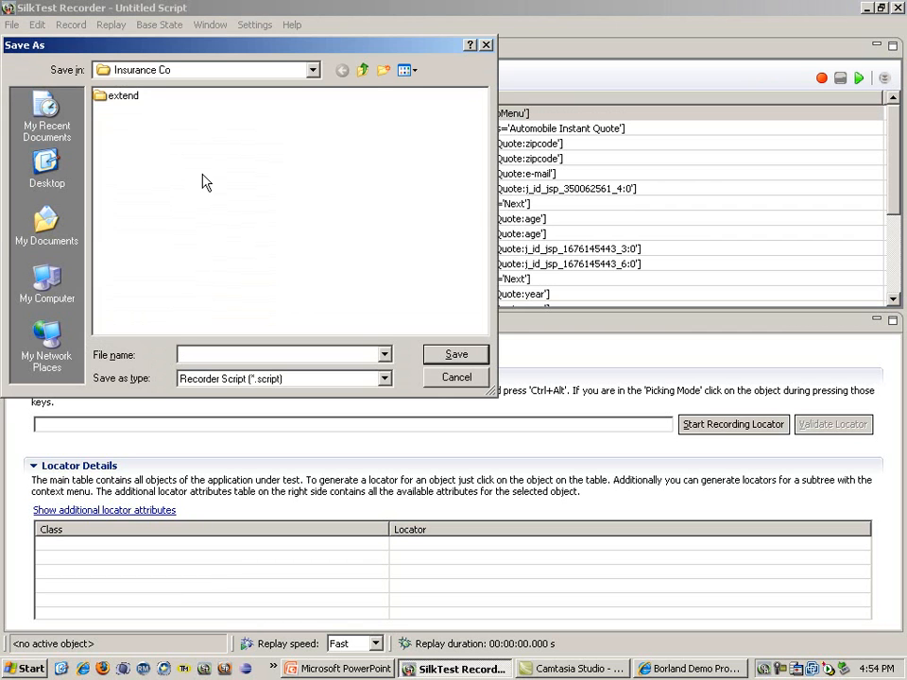
type("GetAut")
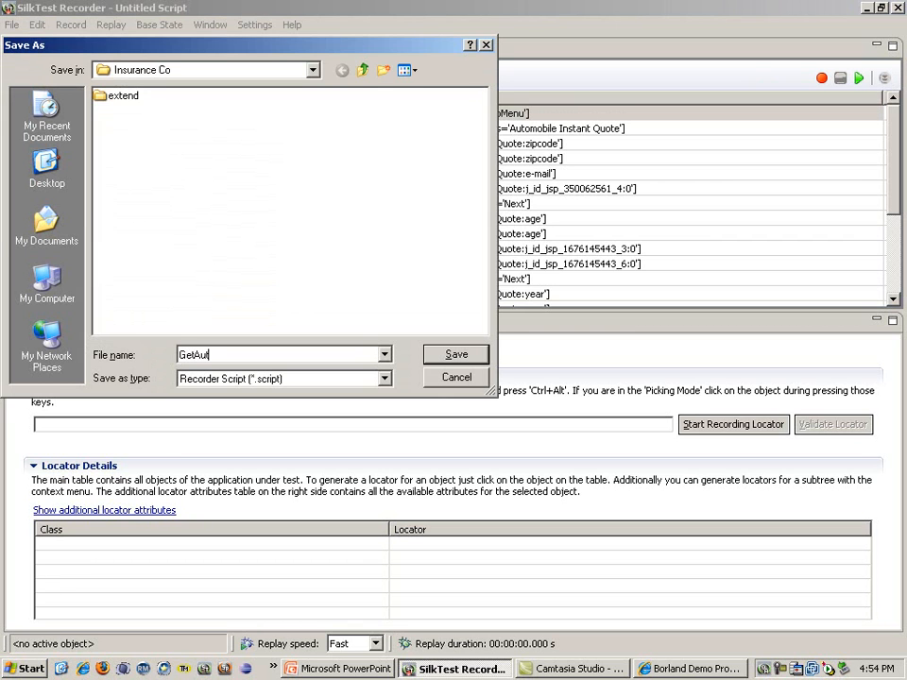
type("oQuote")
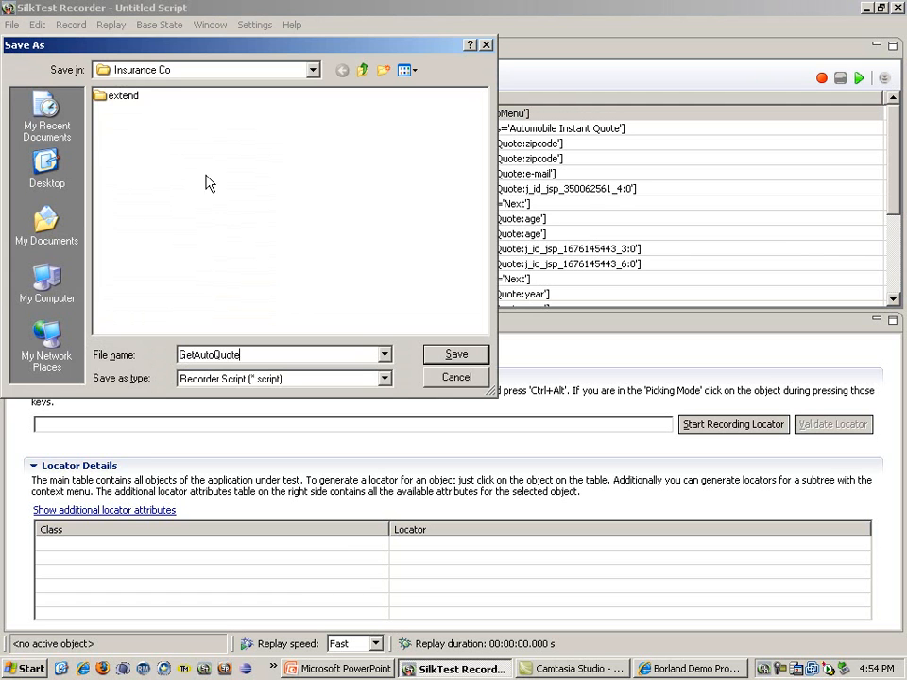
left_click(457, 353)
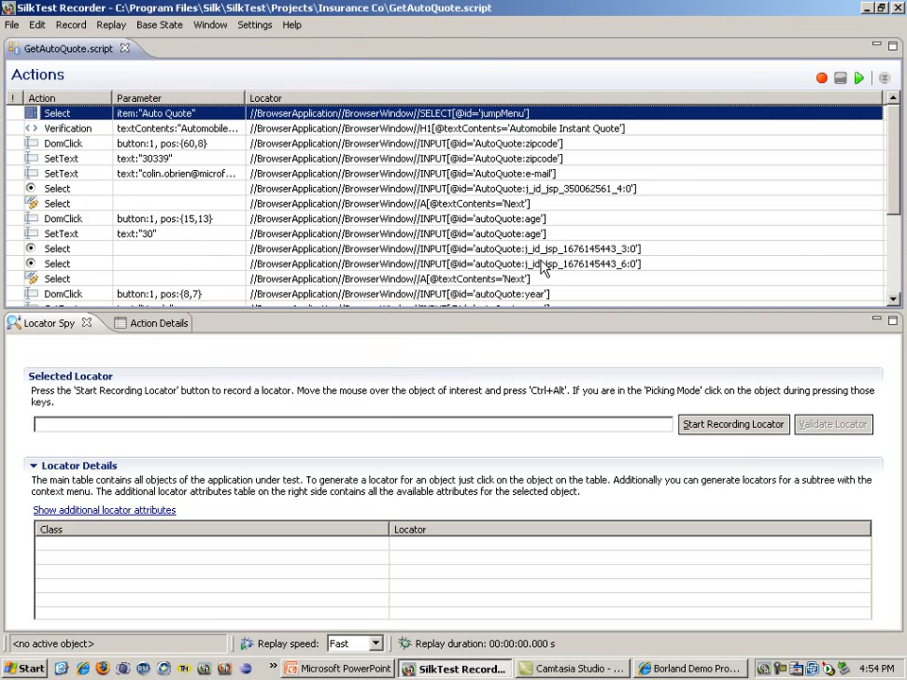
mouse_move(858, 79)
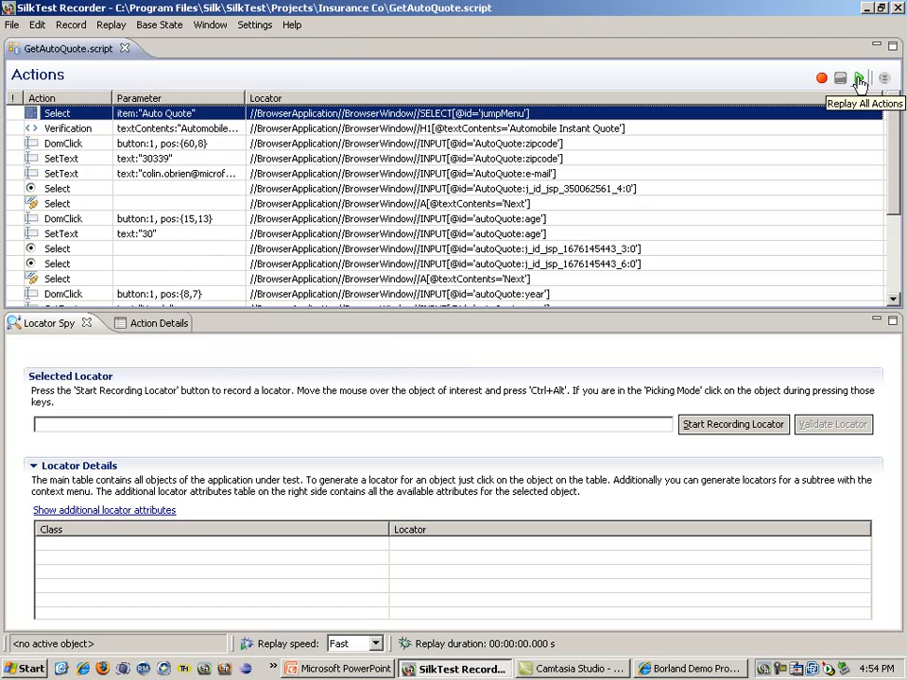
Replay all actions so the script runs through the quote pages to the $500.00 summary.
left_click(858, 78)
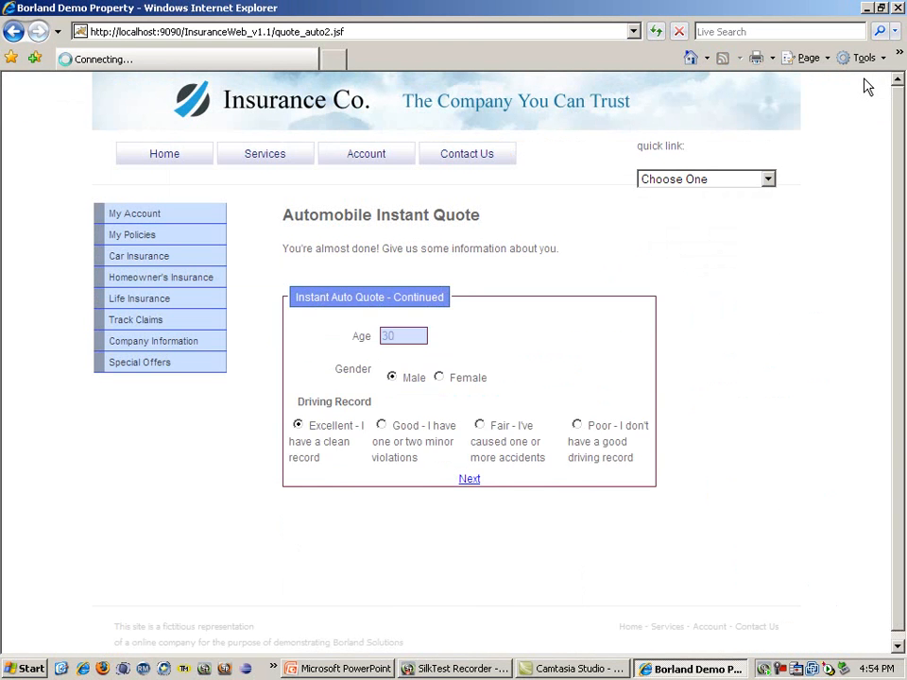
left_click(469, 479)
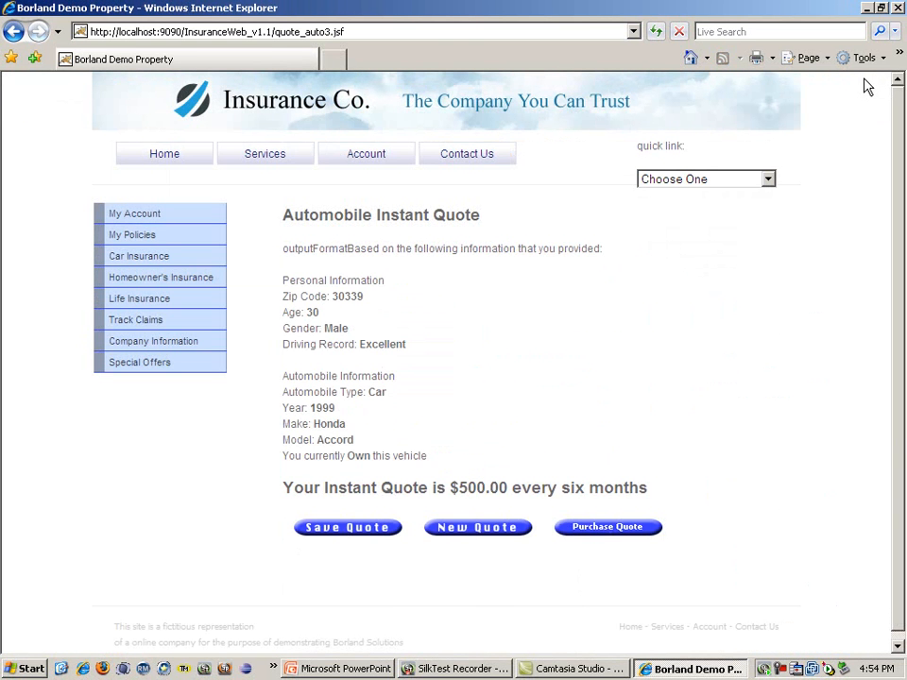
mouse_move(696, 413)
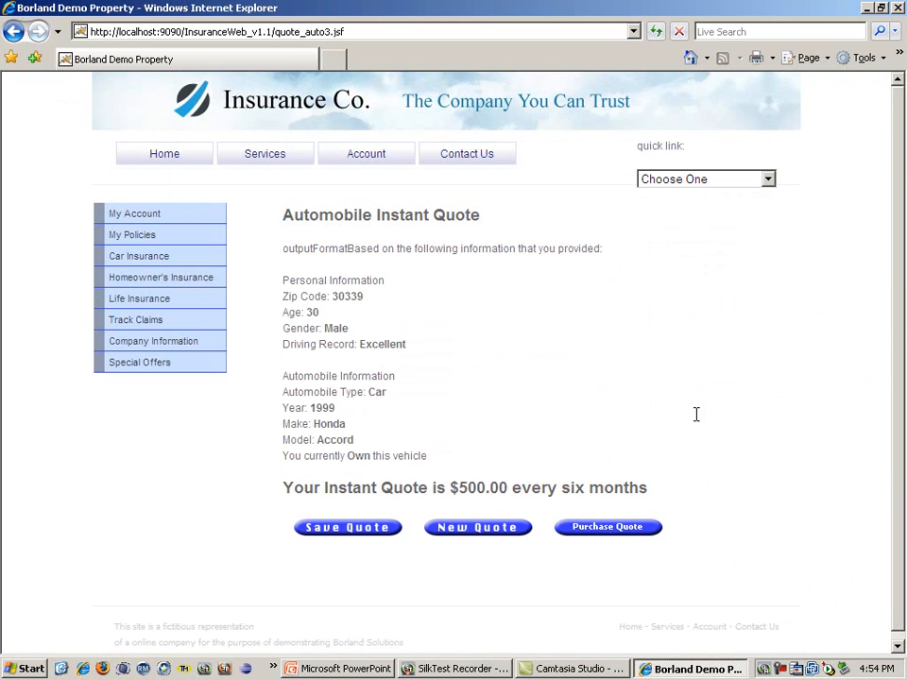
left_click(462, 669)
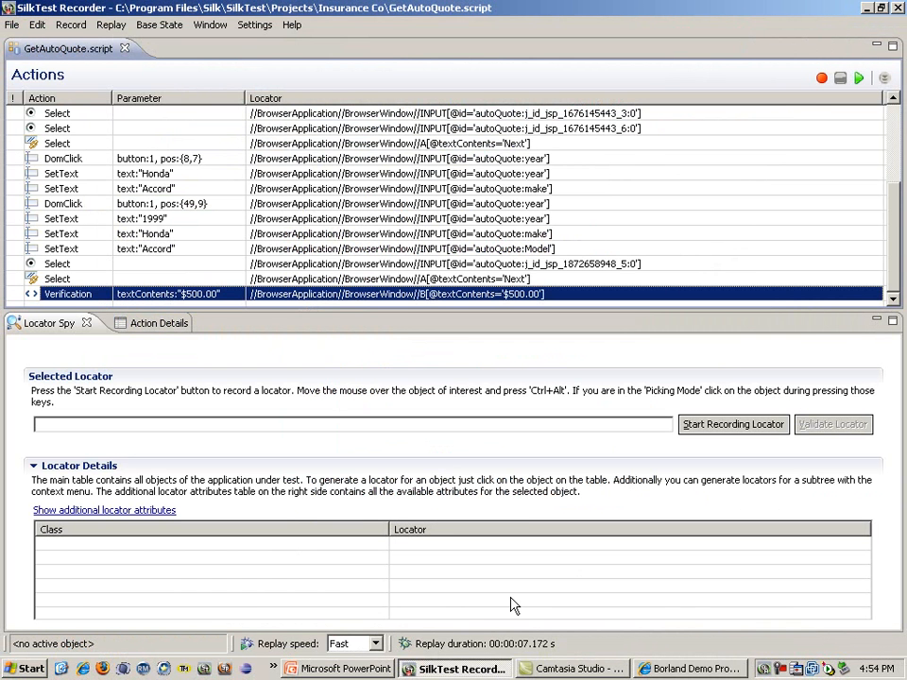